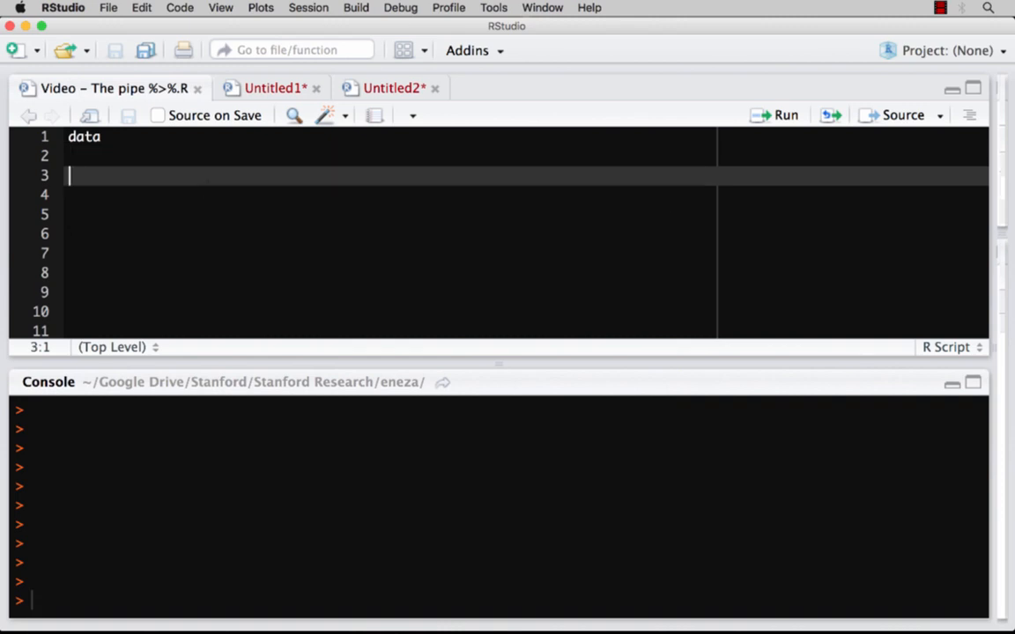
# - Try a lone %>% on line 3, clear it, and run line 1 to print the x, y, z tibble
pyautogui.write('%')
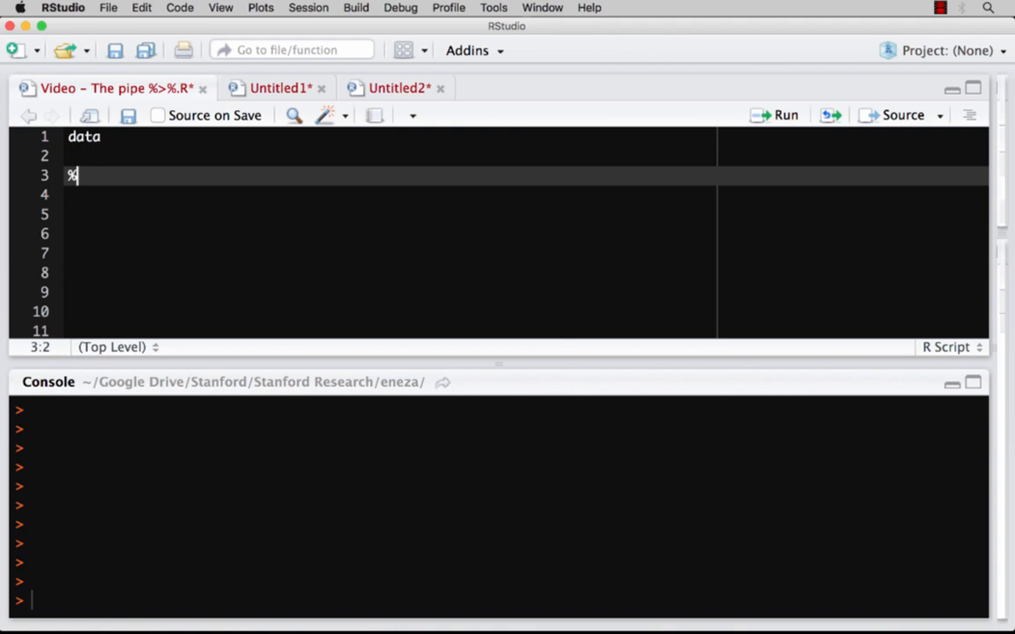
pyautogui.write('>')
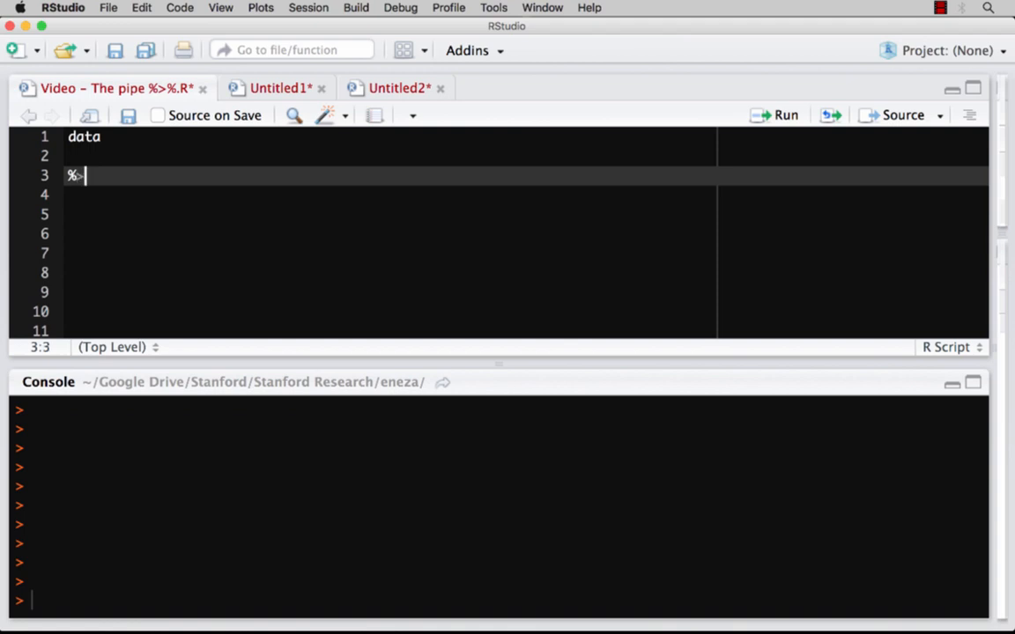
pyautogui.write('%')
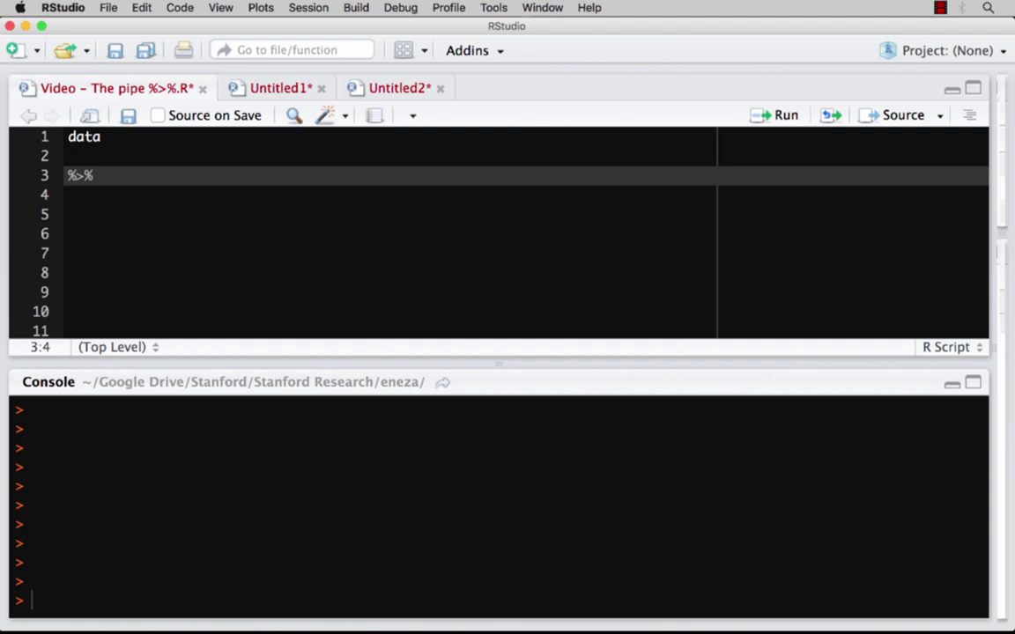
pyautogui.doubleClick(81, 176)
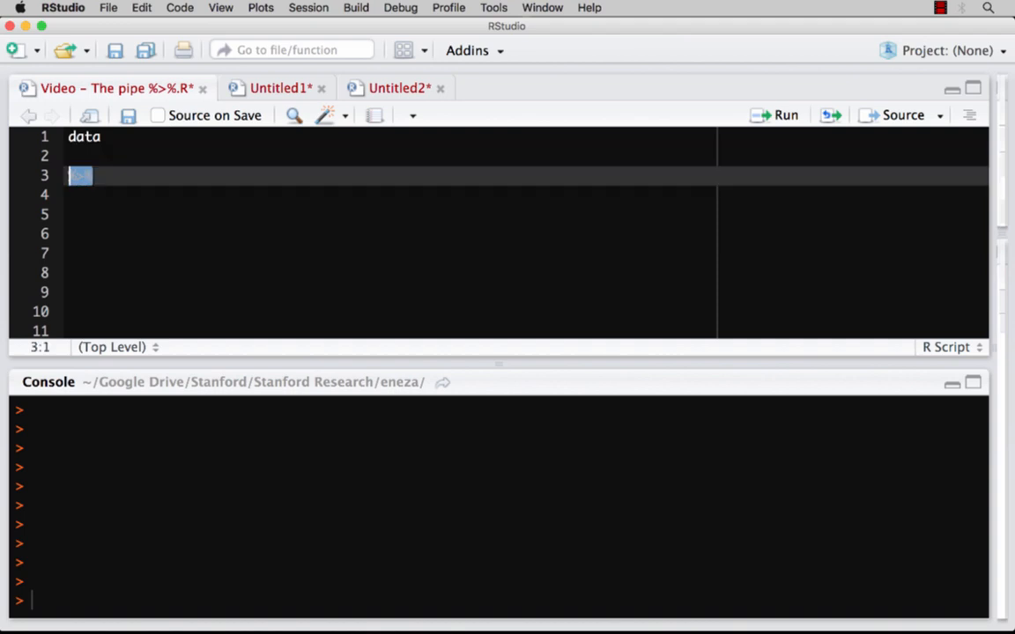
pyautogui.click(72, 138)
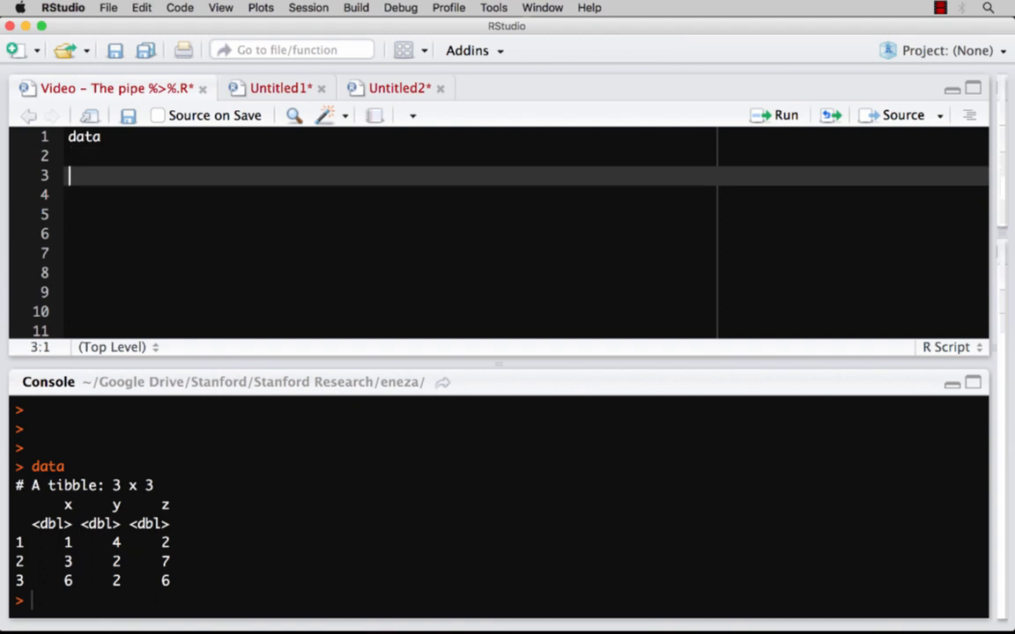
# - Run rowSums(data) on line 3 to get the row totals 7 12 14
pyautogui.write('rowSums(d')
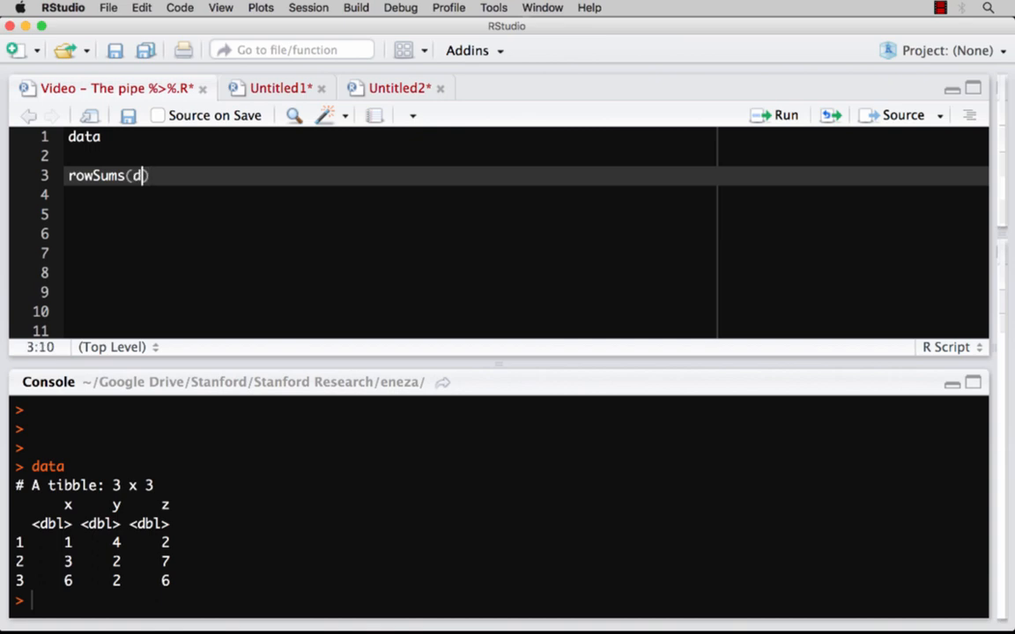
pyautogui.write('ata')
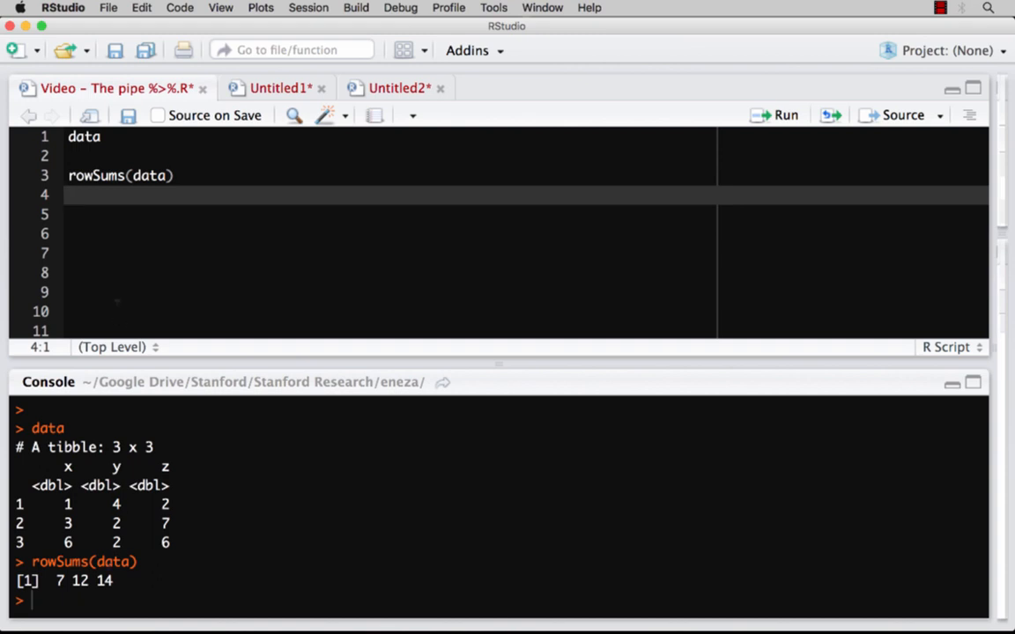
# - Wrap line 3 as mean(rowSums(data)), run it to get 11, and move to line 5
pyautogui.click(68, 176)
pyautogui.write('mean(')
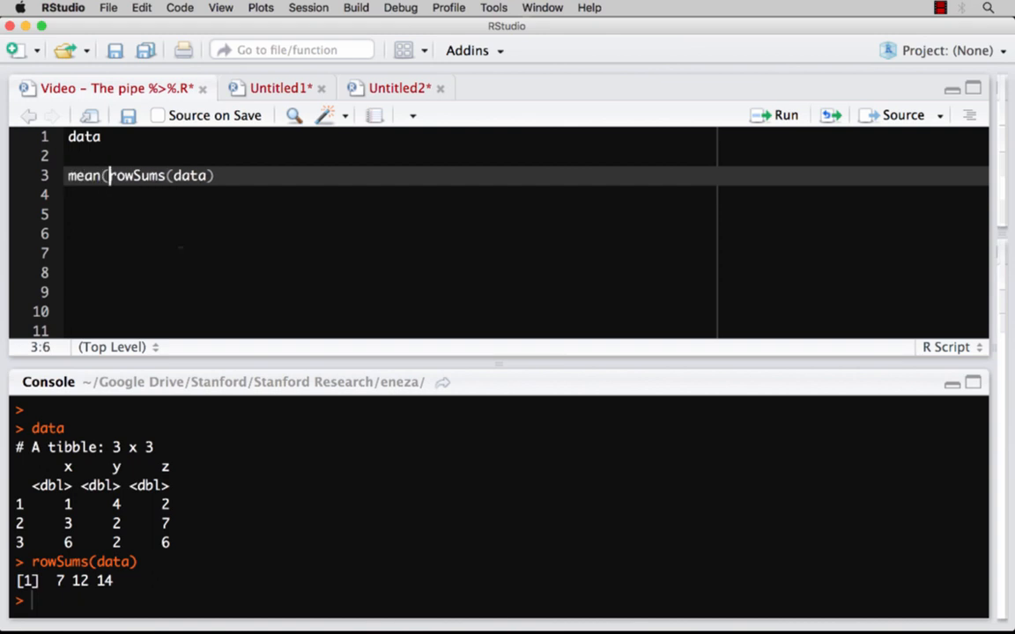
pyautogui.write(')')
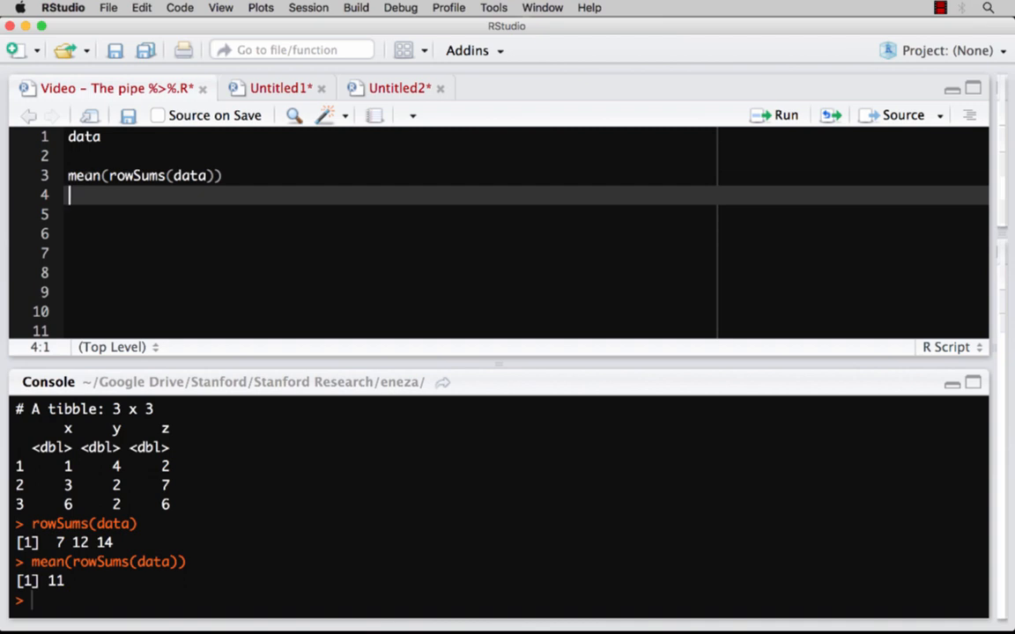
pyautogui.doubleClick(191, 176)
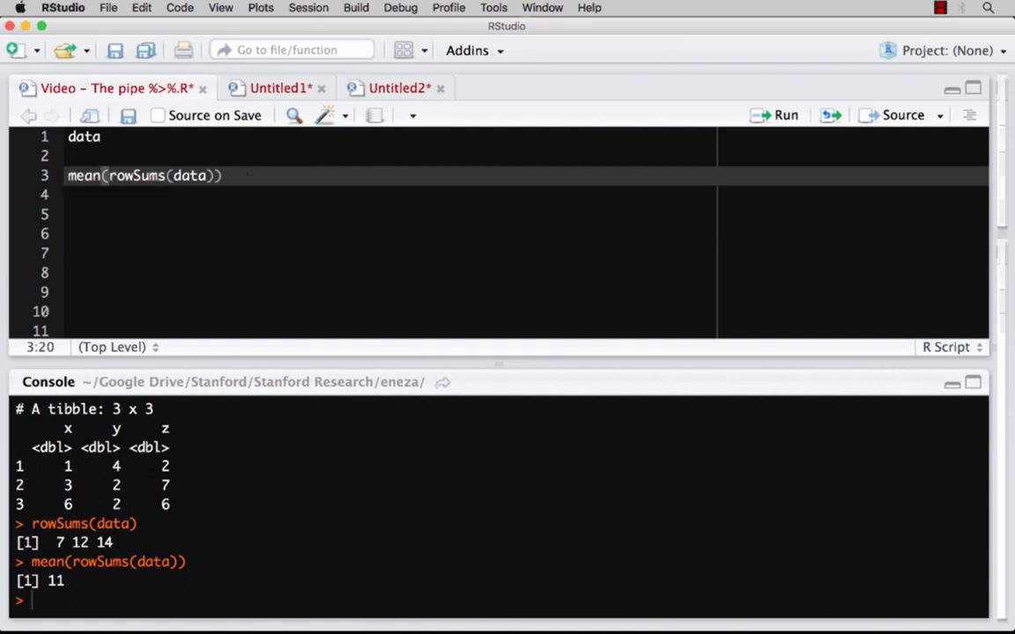
pyautogui.press('Return')
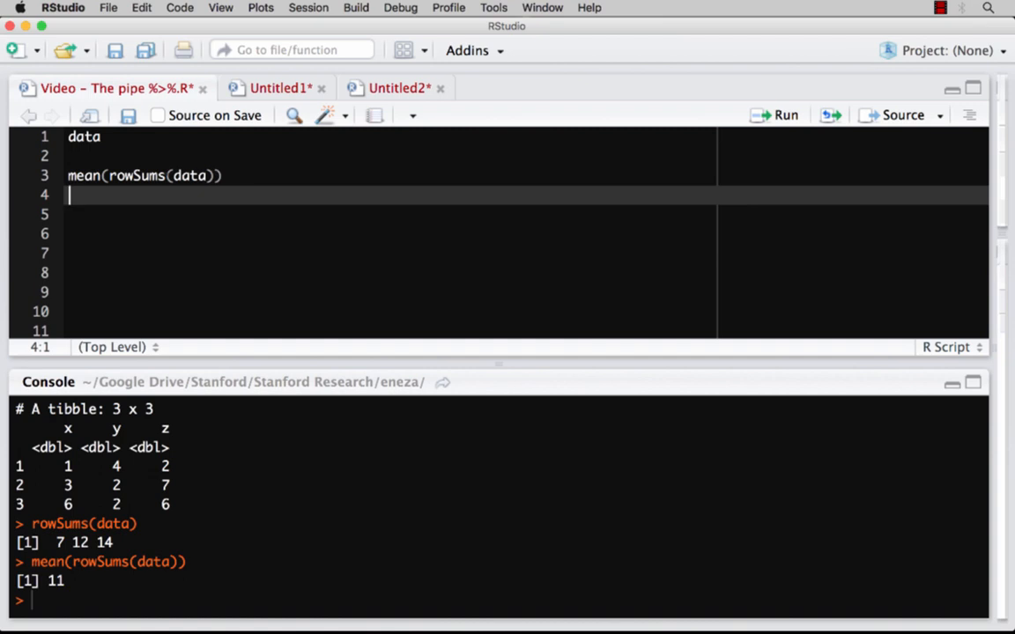
pyautogui.doubleClick(137, 176)
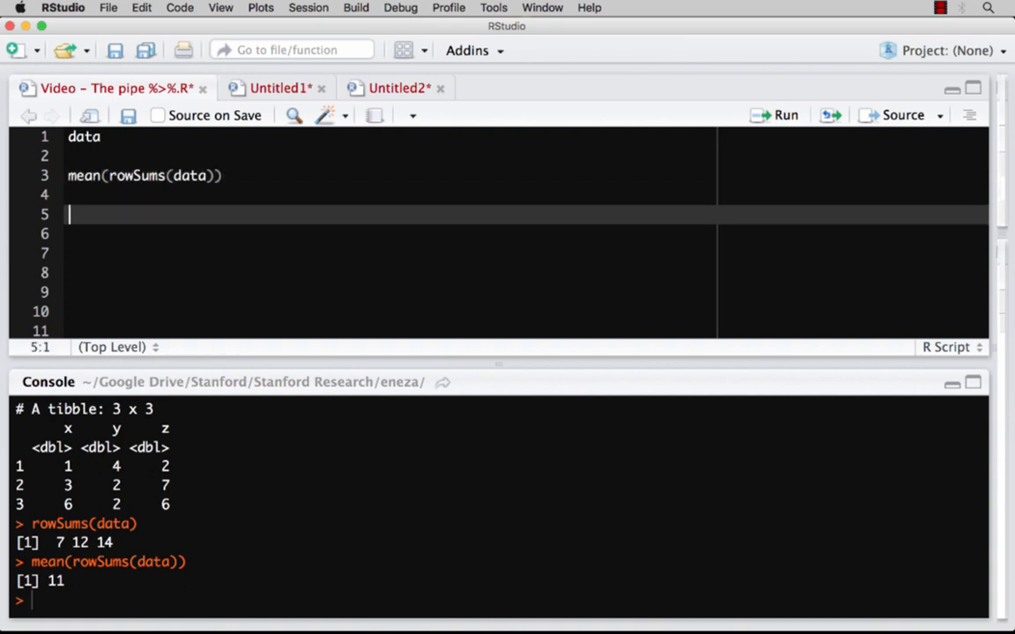
# - Write data %>% rowSums() under a # Equivalent comment and run it for 7 12 14
pyautogui.write('data')
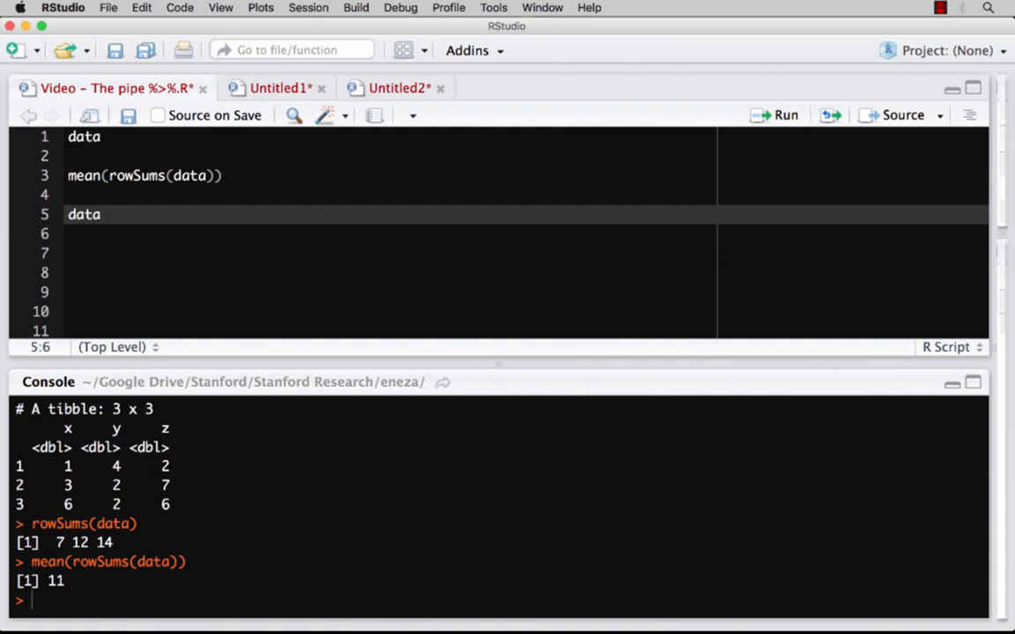
pyautogui.write('%')
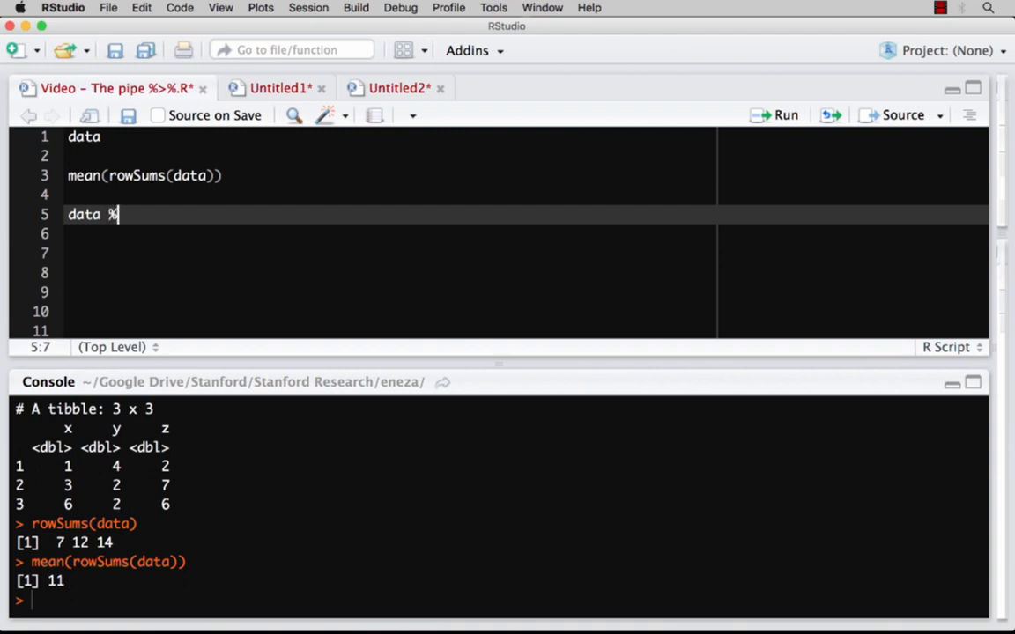
pyautogui.write('>%')
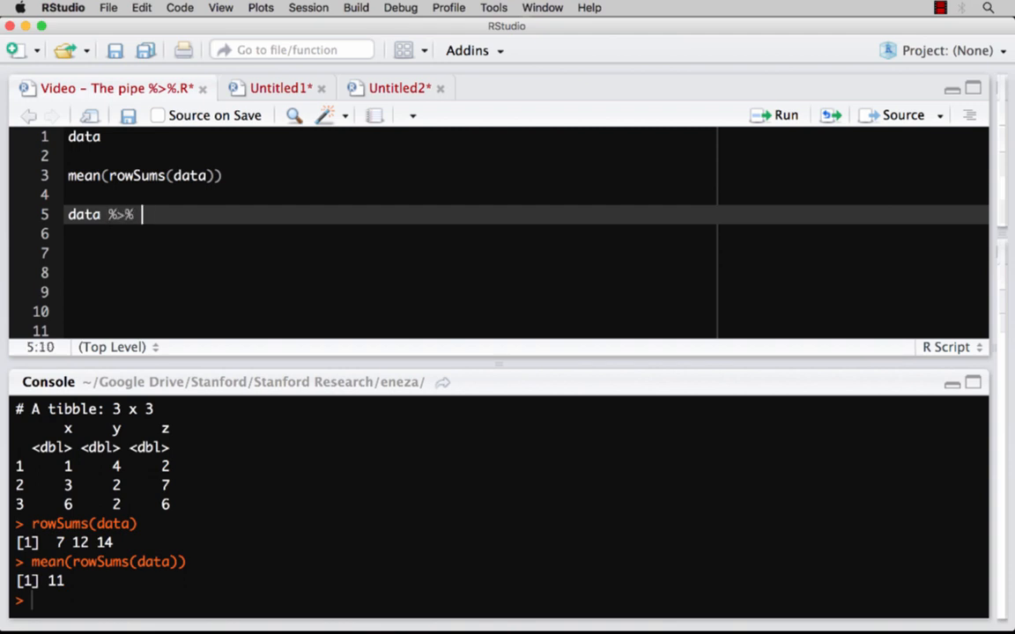
pyautogui.write('rowSums()')
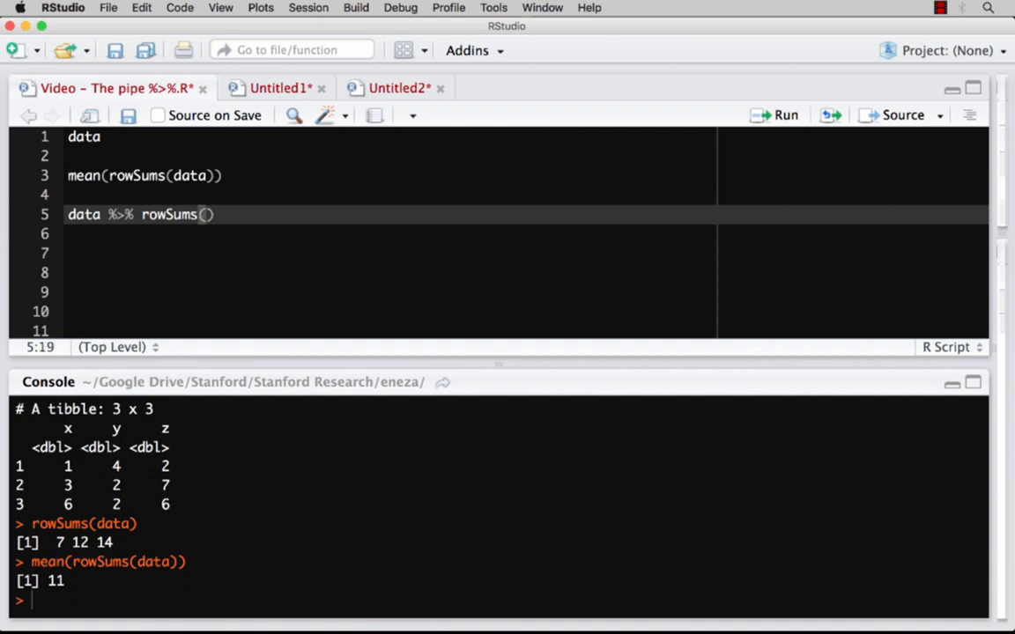
pyautogui.click(782, 114)
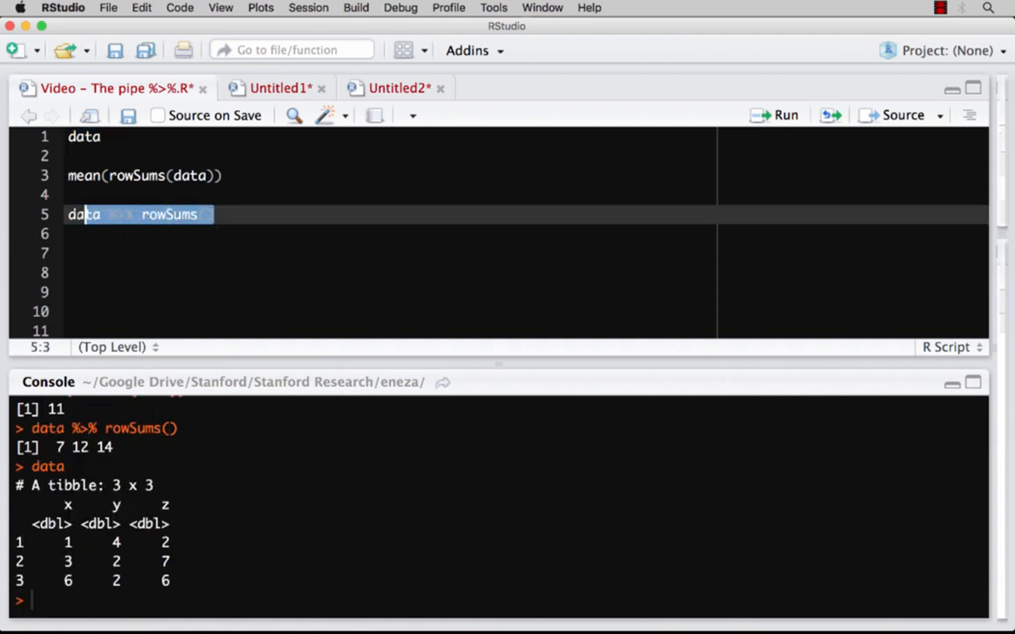
pyautogui.click(786, 114)
pyautogui.write('# Equivalent')
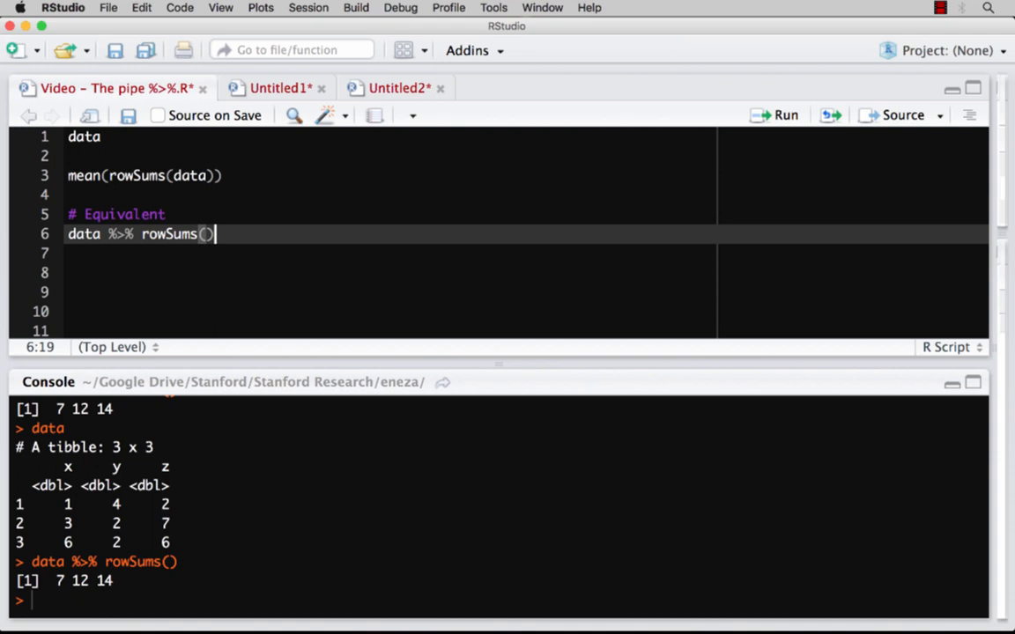
# - Add rowSums(data) below and extend the pipe line to data %>% rowSums() %>% mean()
pyautogui.write('row')
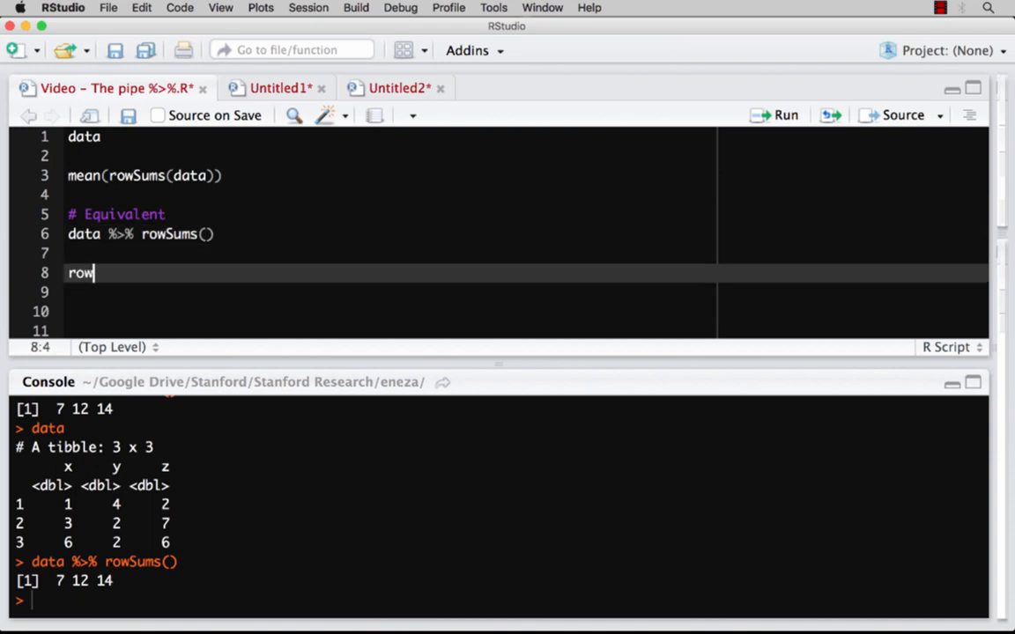
pyautogui.write('Sums(data)')
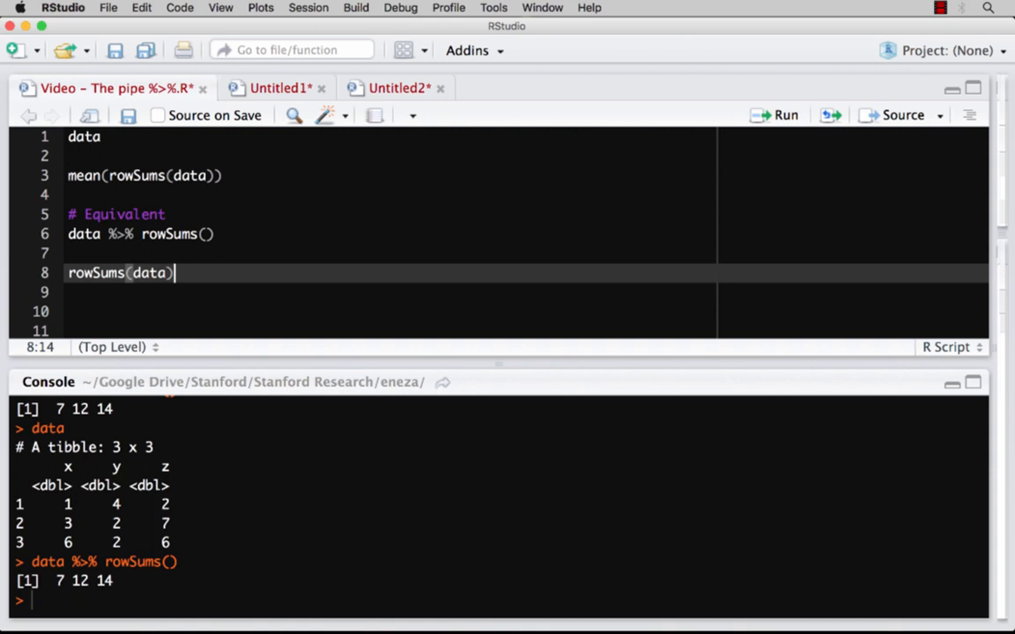
pyautogui.press('Backspace')
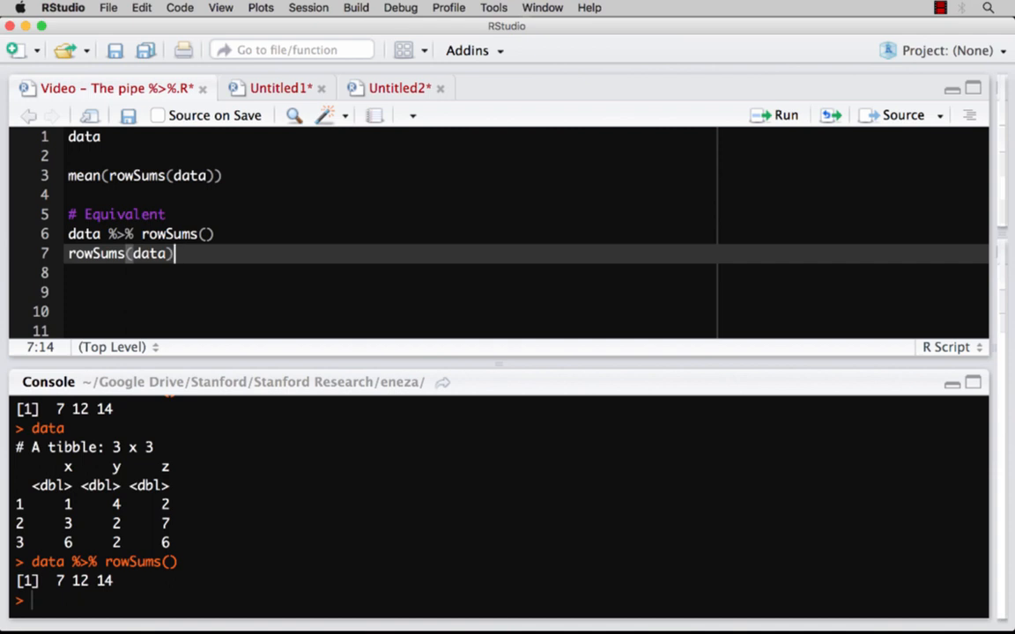
pyautogui.click(210, 233)
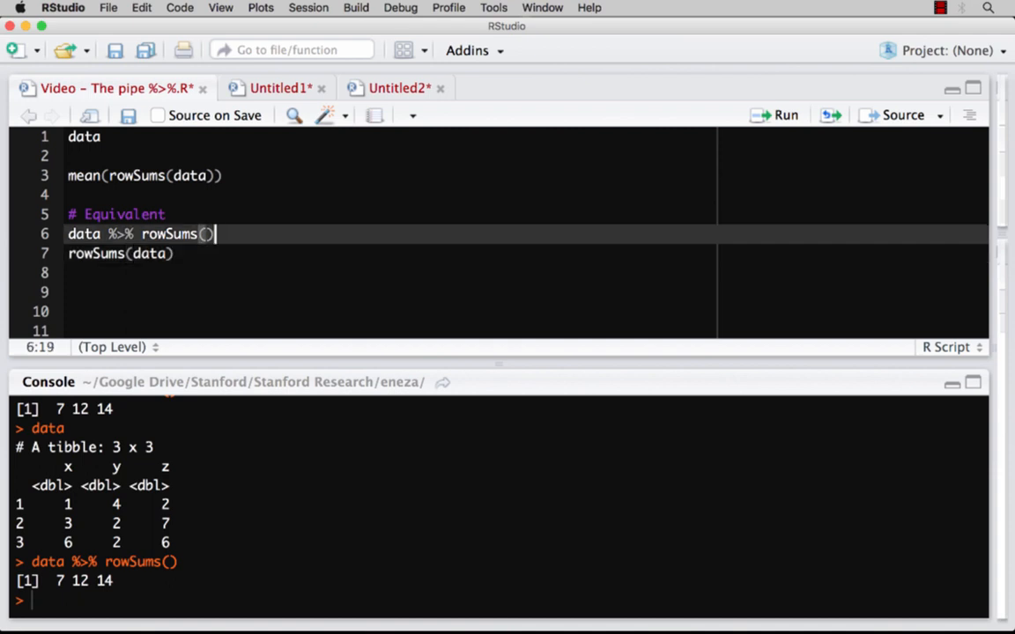
pyautogui.press('Return')
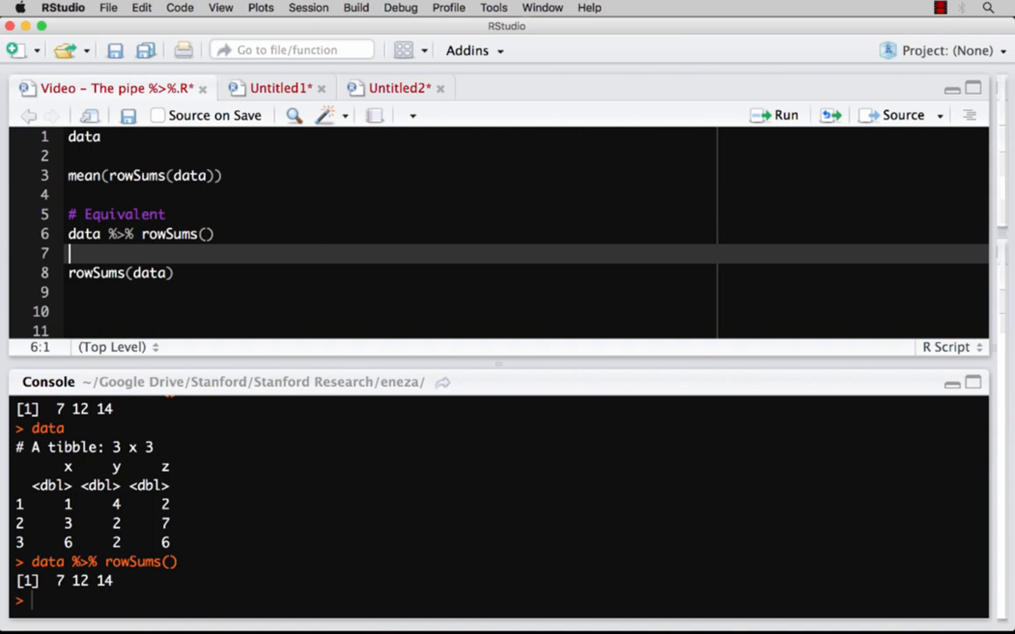
pyautogui.write('%>% mea')
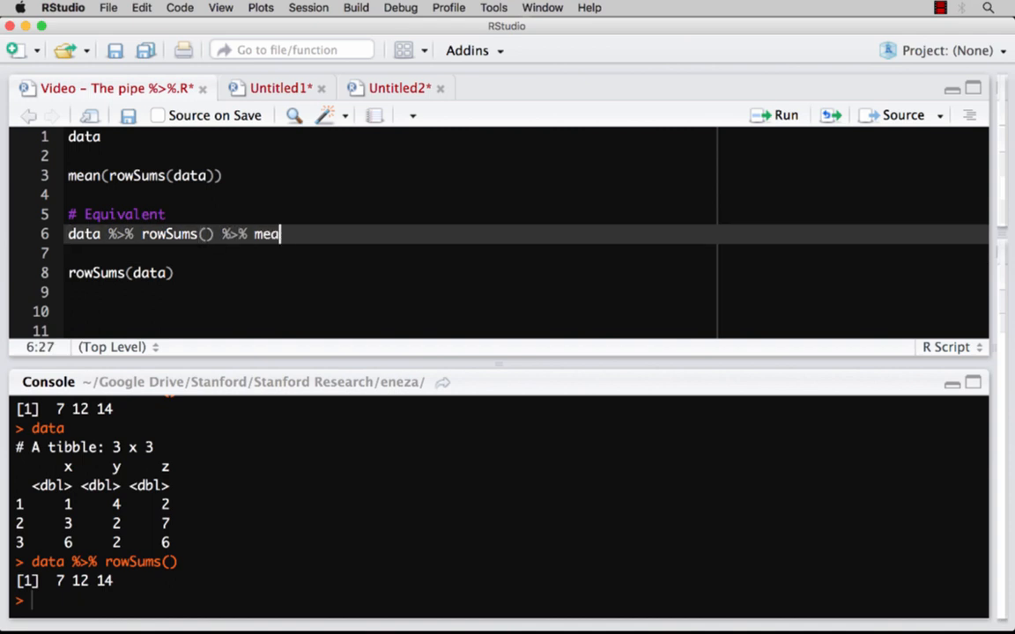
pyautogui.write('n()')
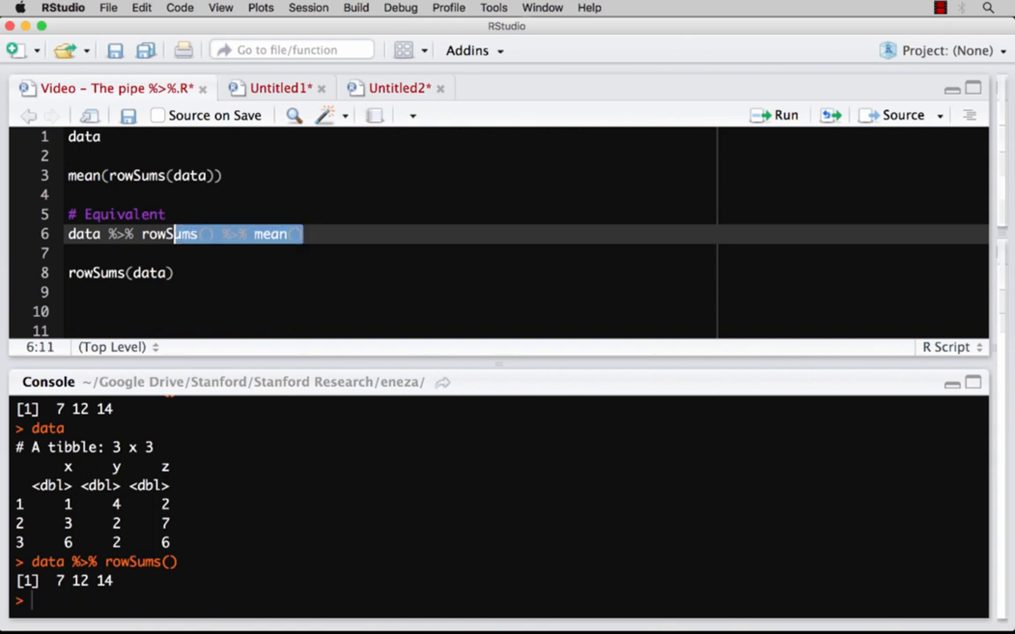
# - Change line 8 to mean(rowSums(data)) so both versions return 11
pyautogui.click(786, 115)
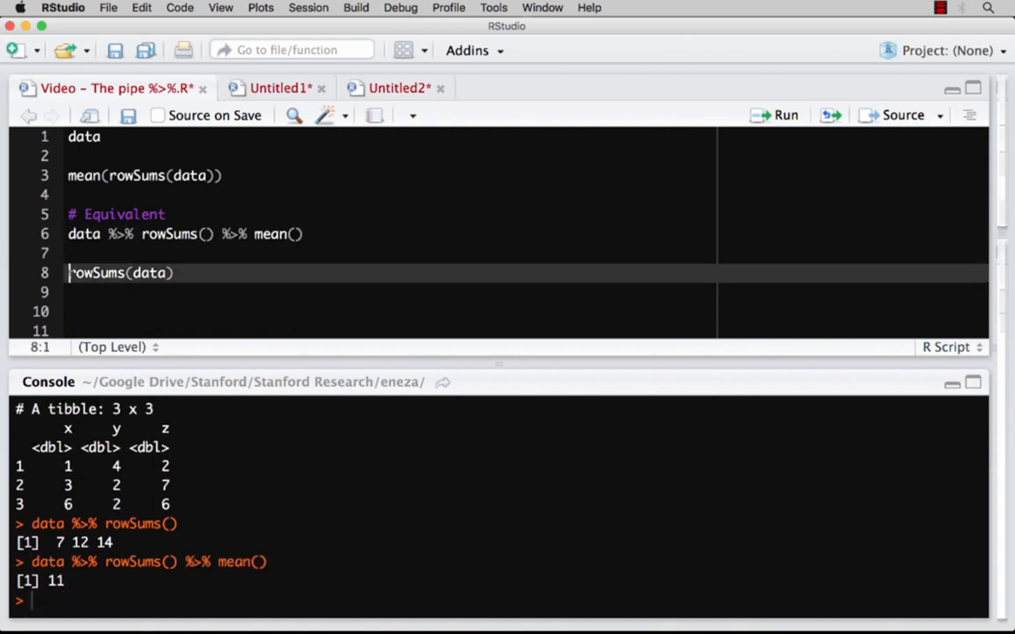
pyautogui.write('mean(')
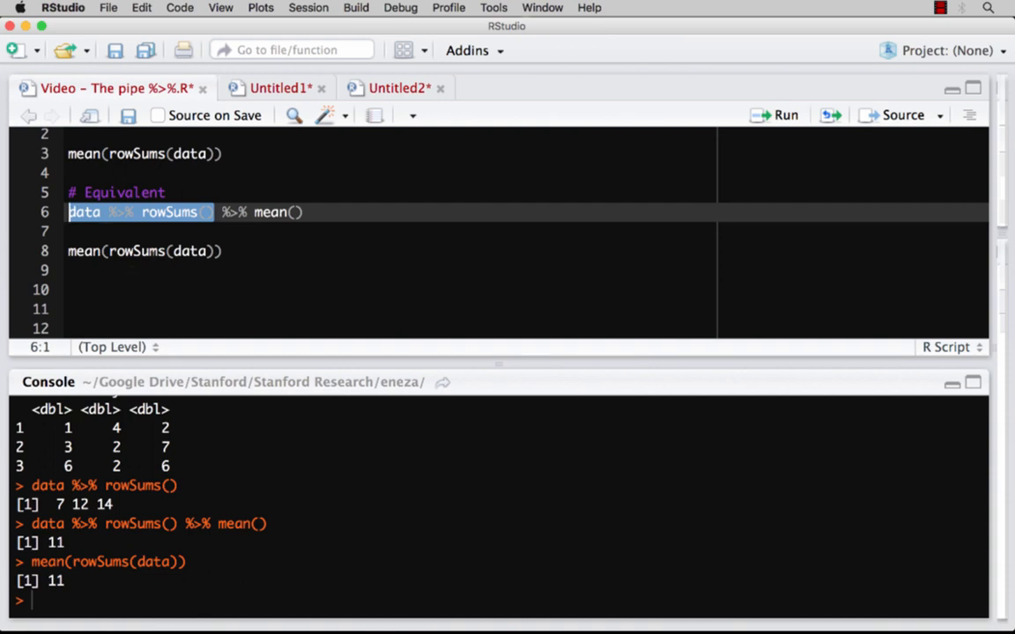
pyautogui.click(152, 250)
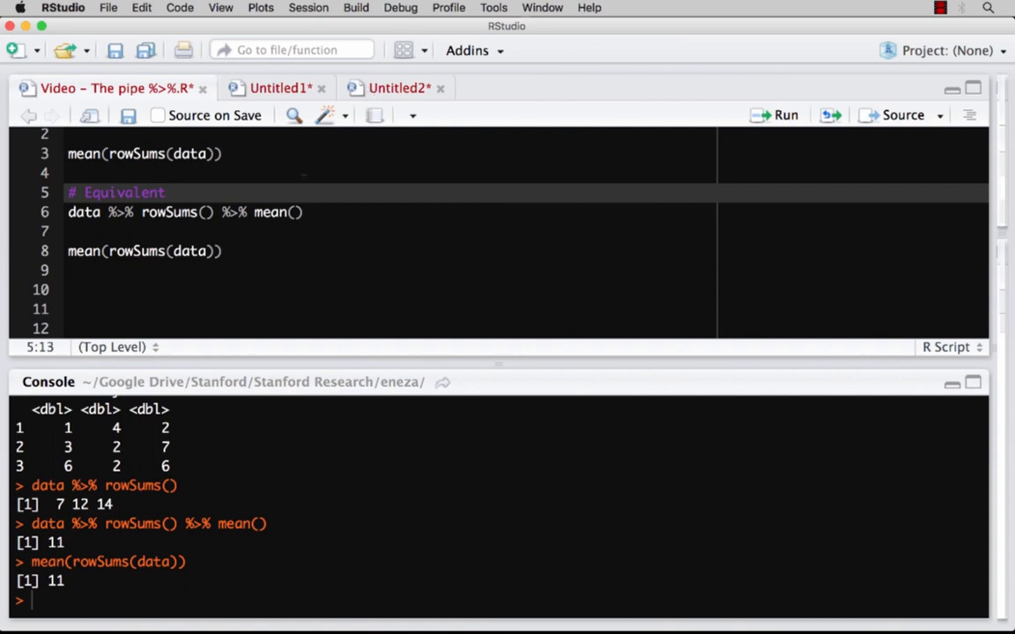
pyautogui.tripleClick(177, 211)
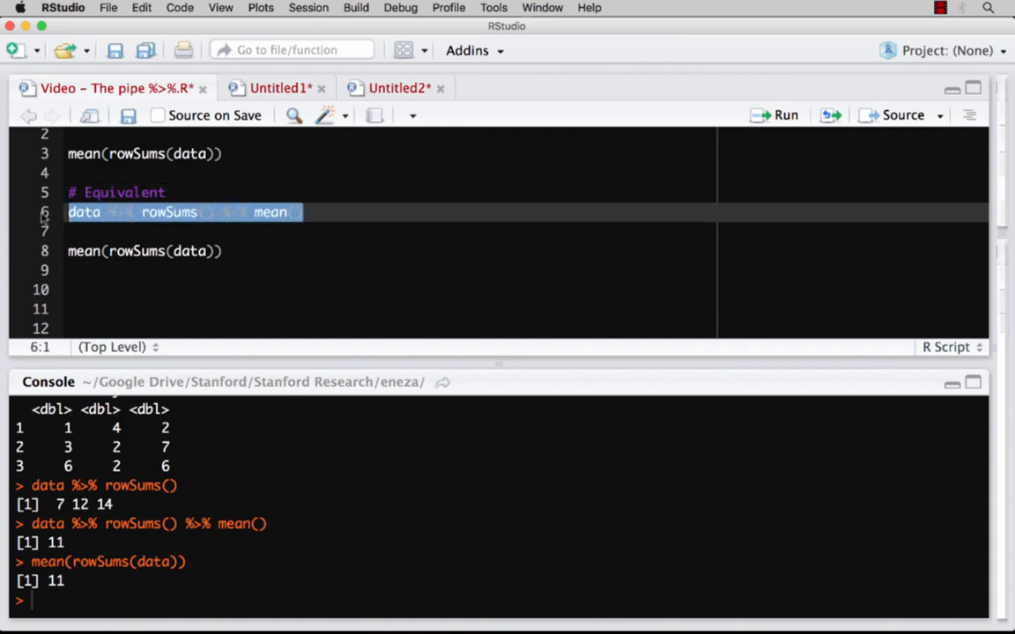
pyautogui.click(116, 250)
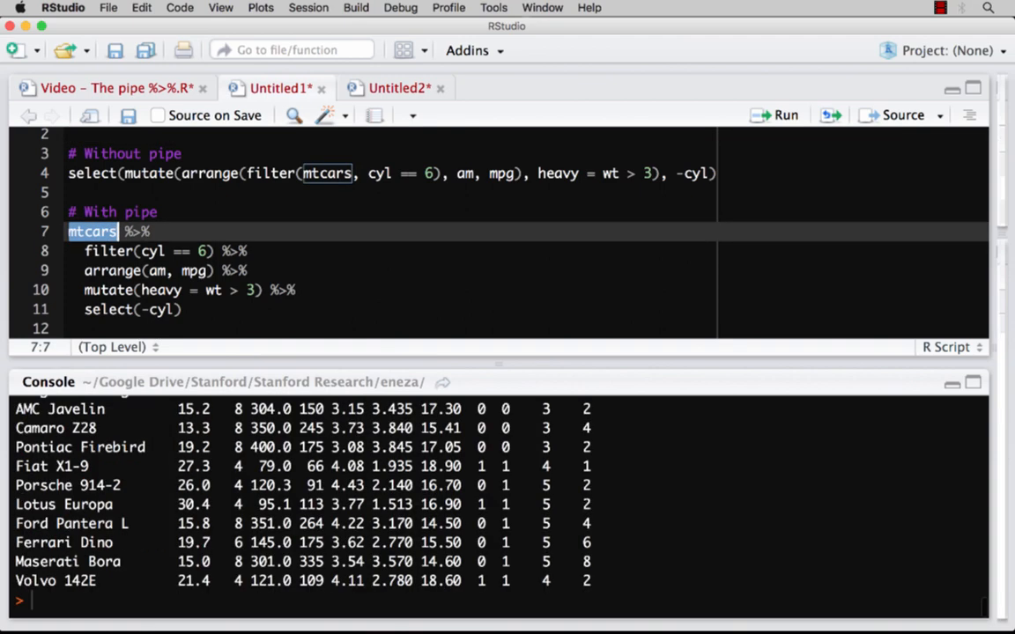
# - Highlight the filter and arrange calls in the nested and piped mtcars code
pyautogui.scroll(3)
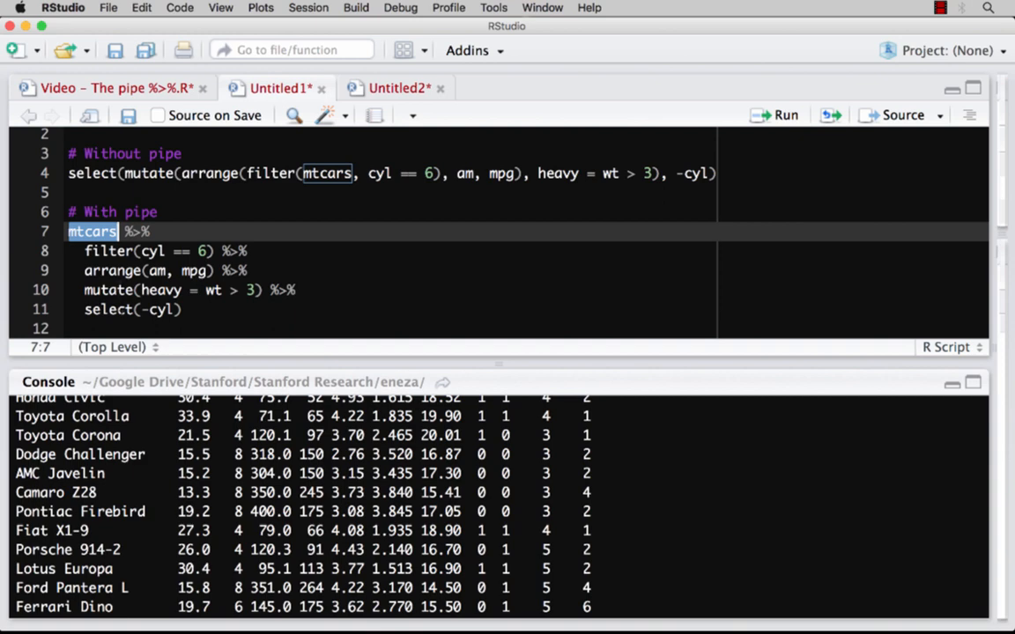
pyautogui.click(162, 250)
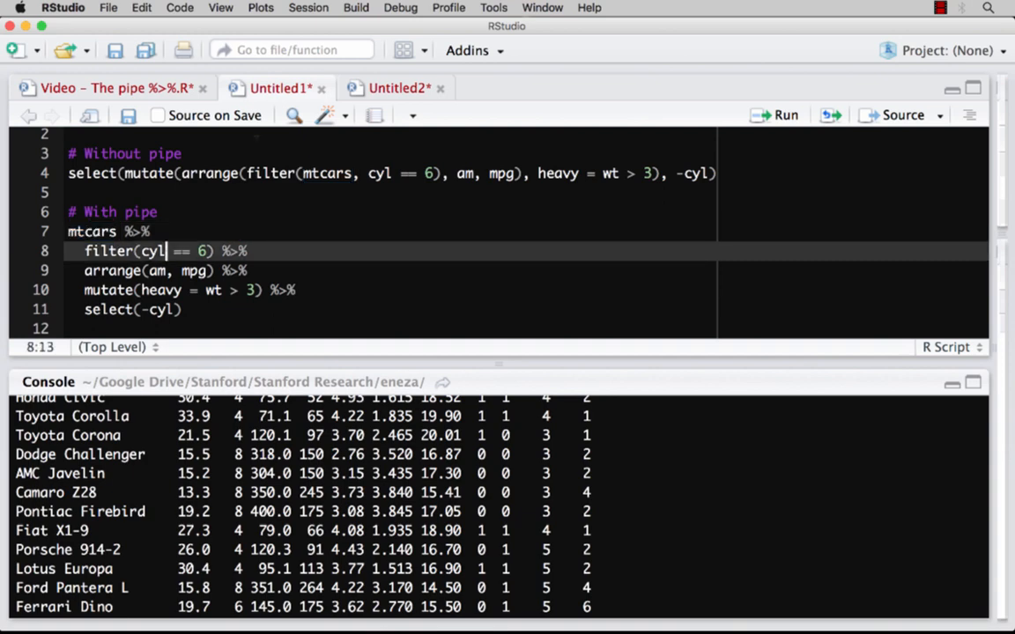
pyautogui.click(256, 173)
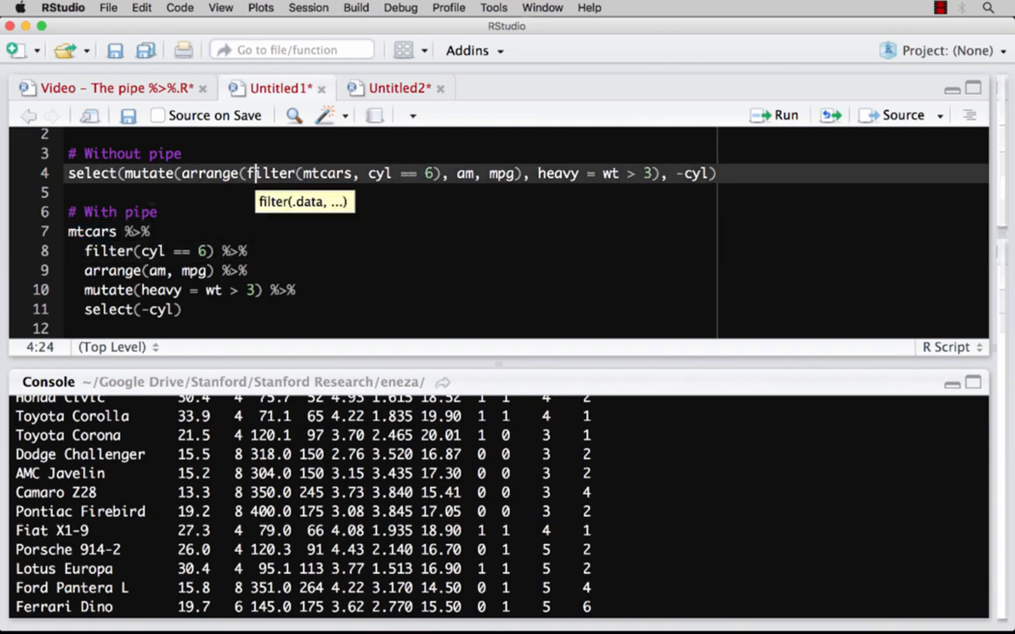
pyautogui.doubleClick(328, 173)
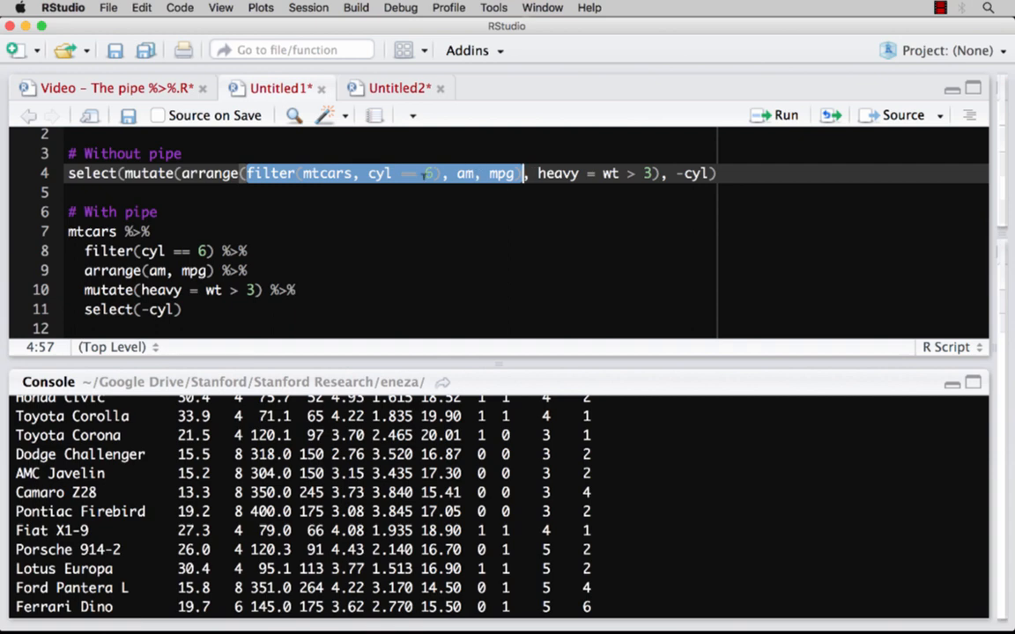
pyautogui.click(189, 174)
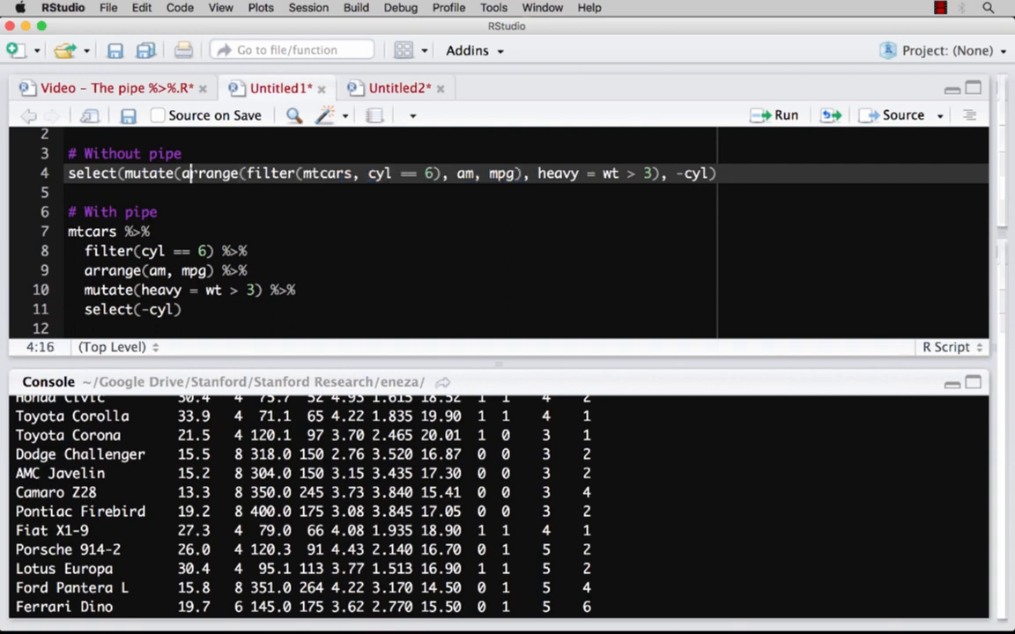
pyautogui.doubleClick(211, 175)
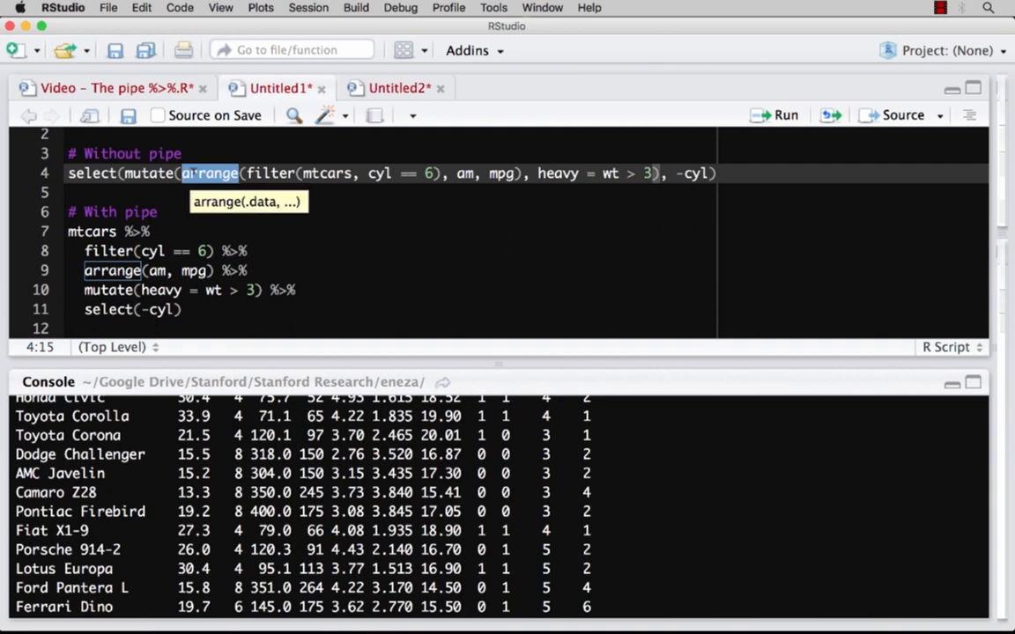
pyautogui.click(139, 211)
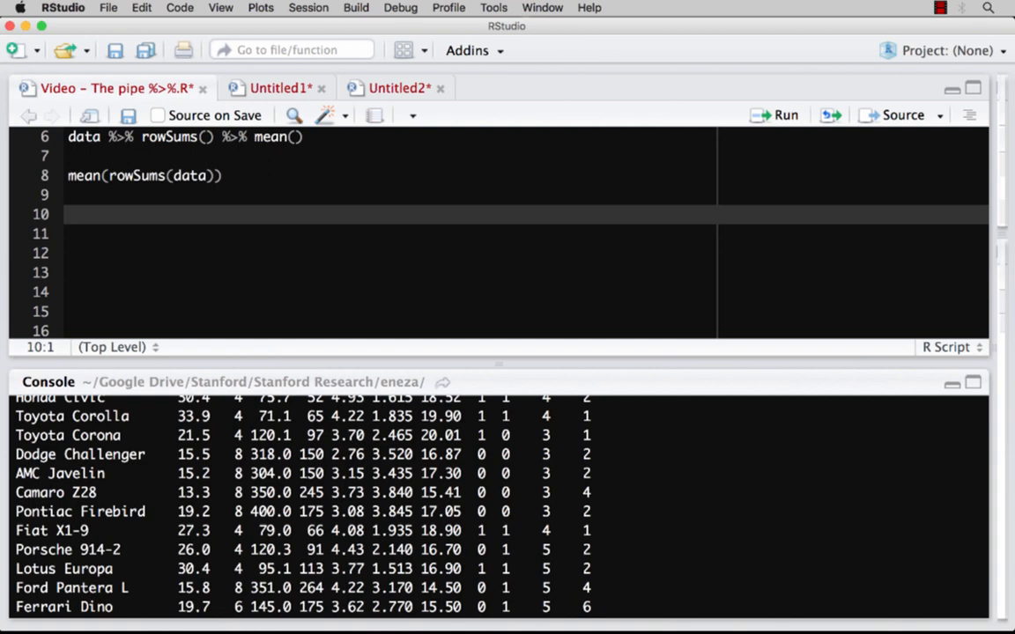
# - Leave a lone %>% operator on line 10 and another on line 12
pyautogui.write('%')
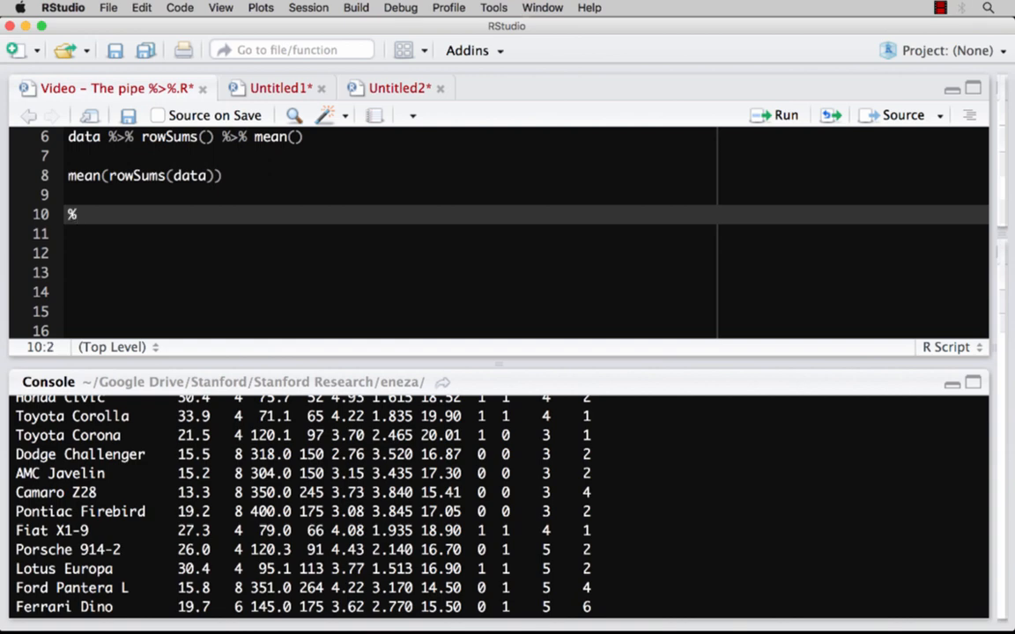
pyautogui.write('>%')
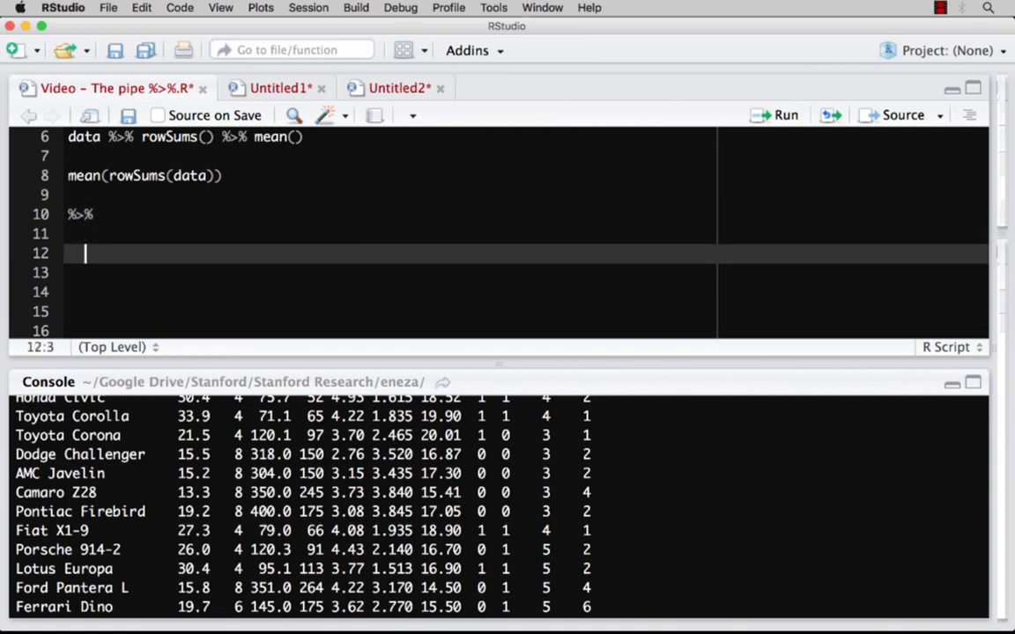
pyautogui.click(84, 233)
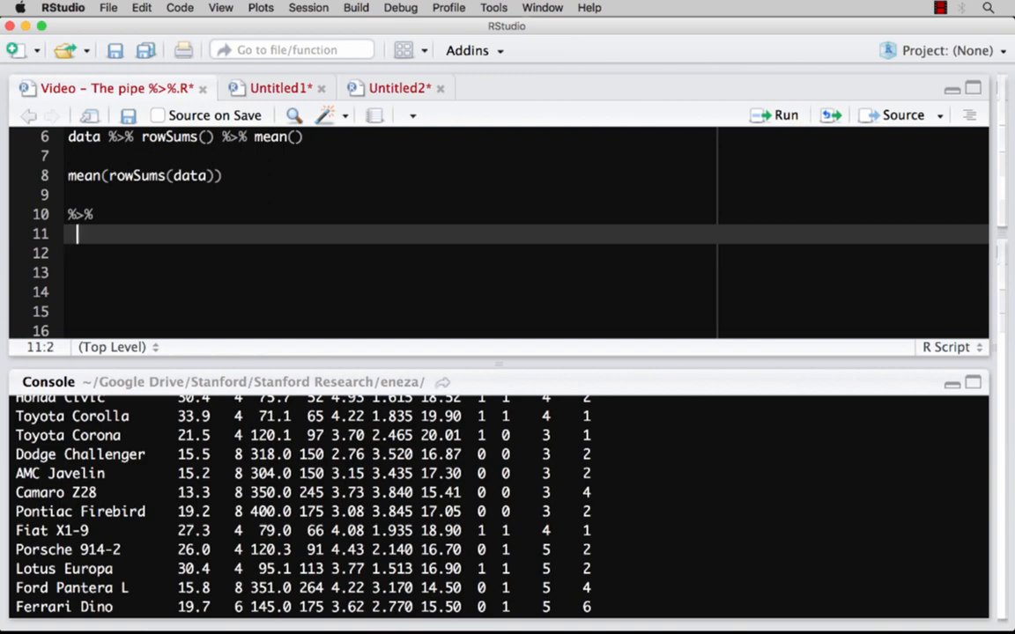
pyautogui.press('Return')
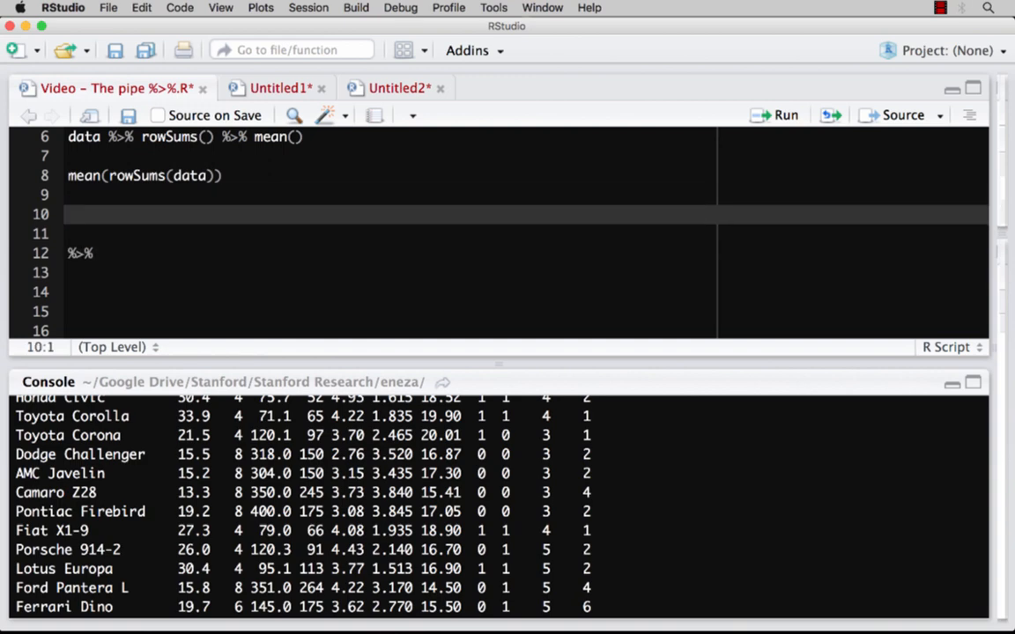
pyautogui.write('%>%')
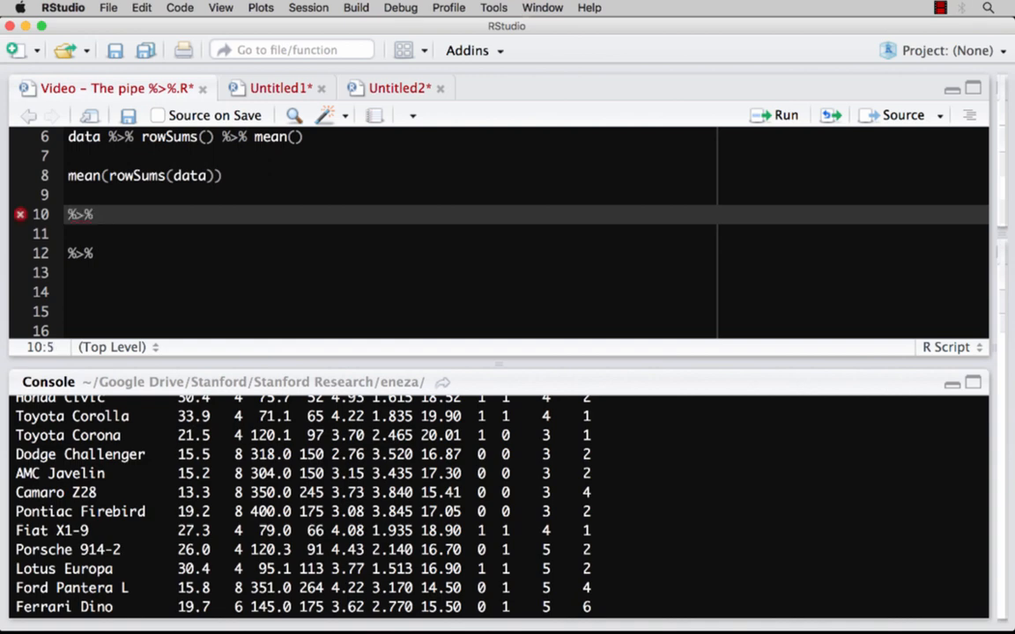
pyautogui.click(102, 215)
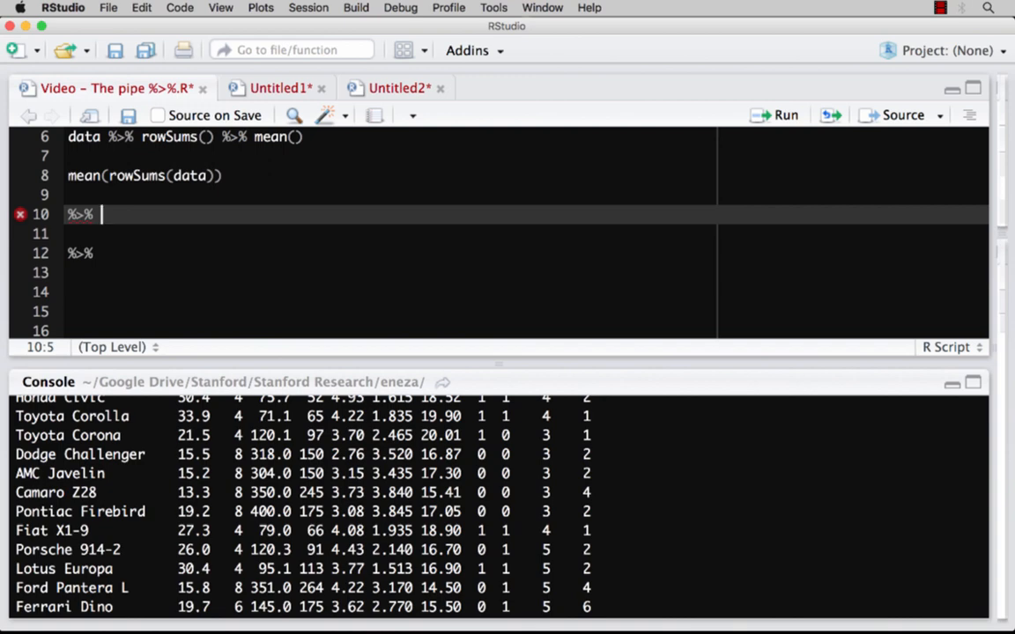
pyautogui.press('backspace')
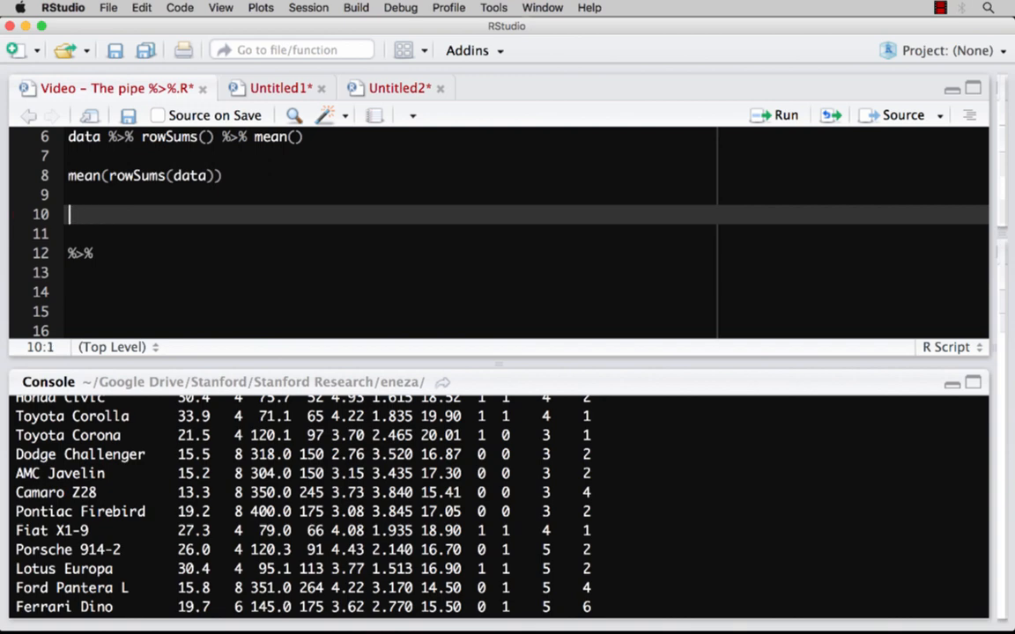
pyautogui.write('%>%')
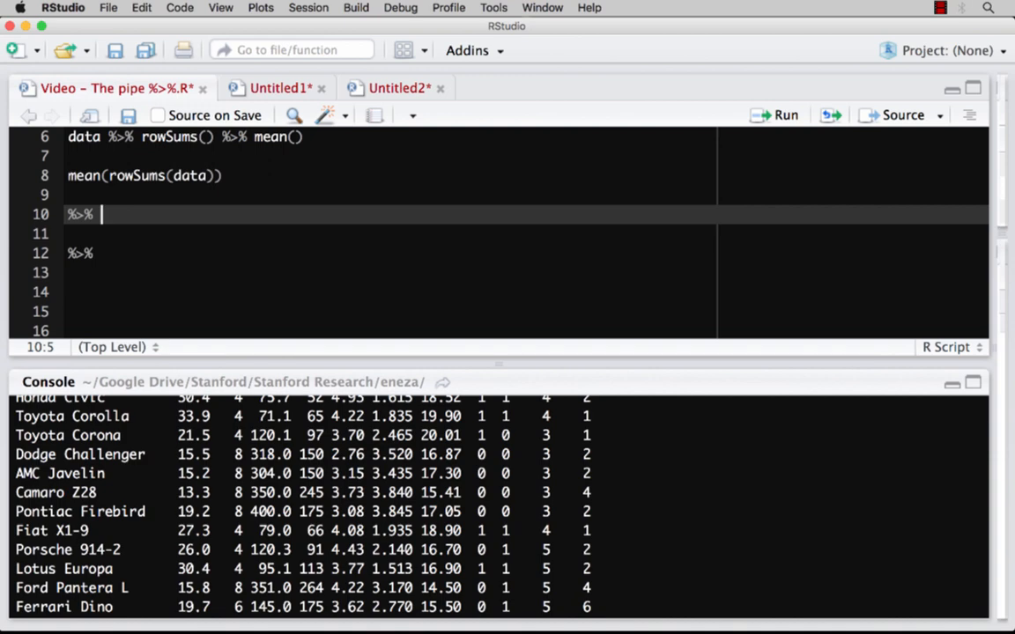